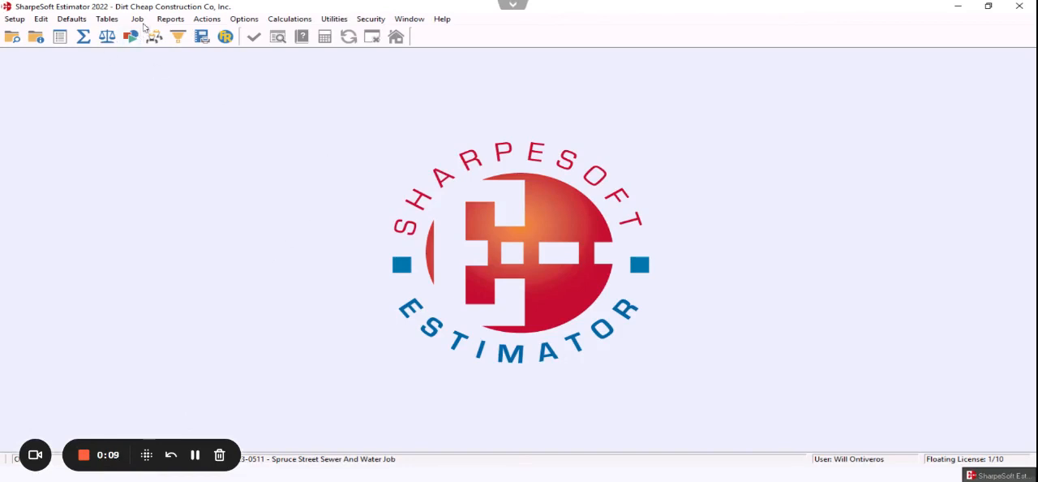
Bring up the Spruce Street job's bid items with the Summary cost totals shown
left_click(136, 17)
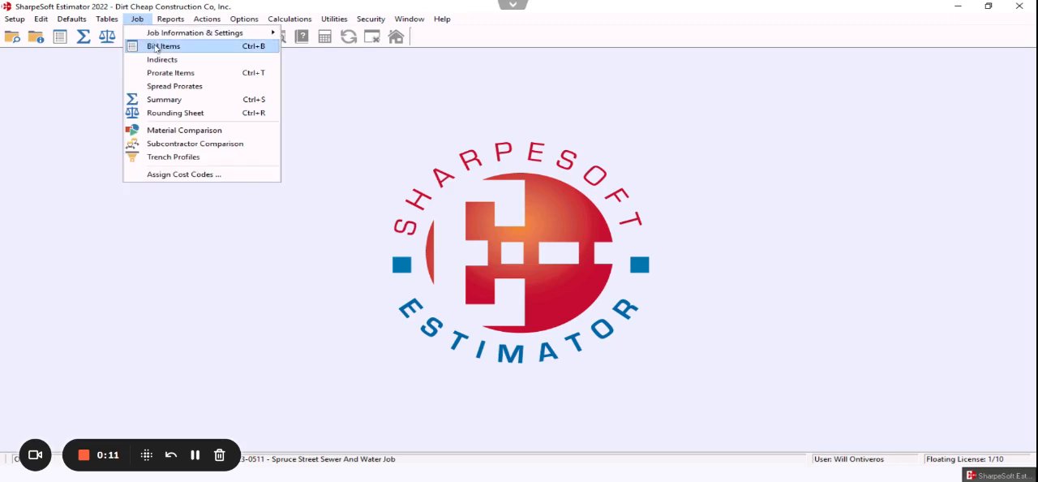
left_click(162, 45)
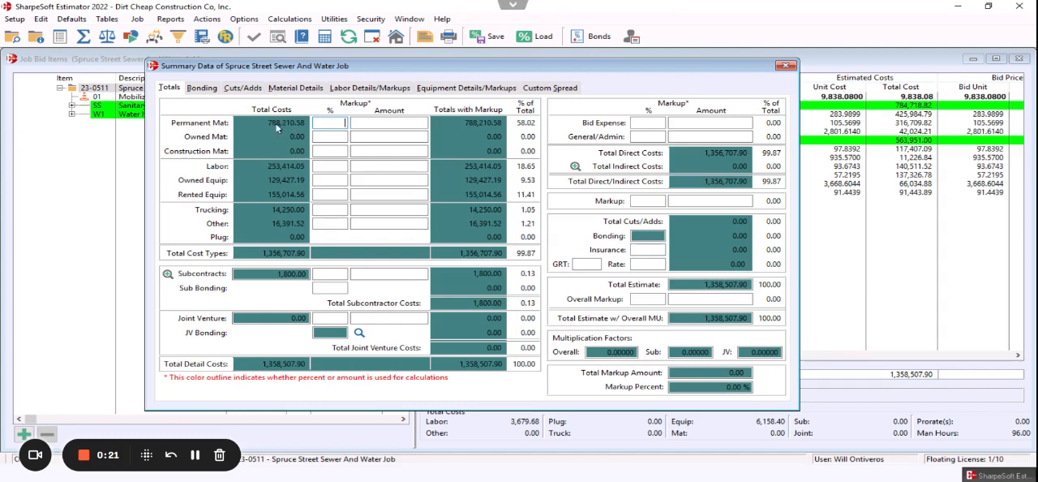
mouse_move(289, 167)
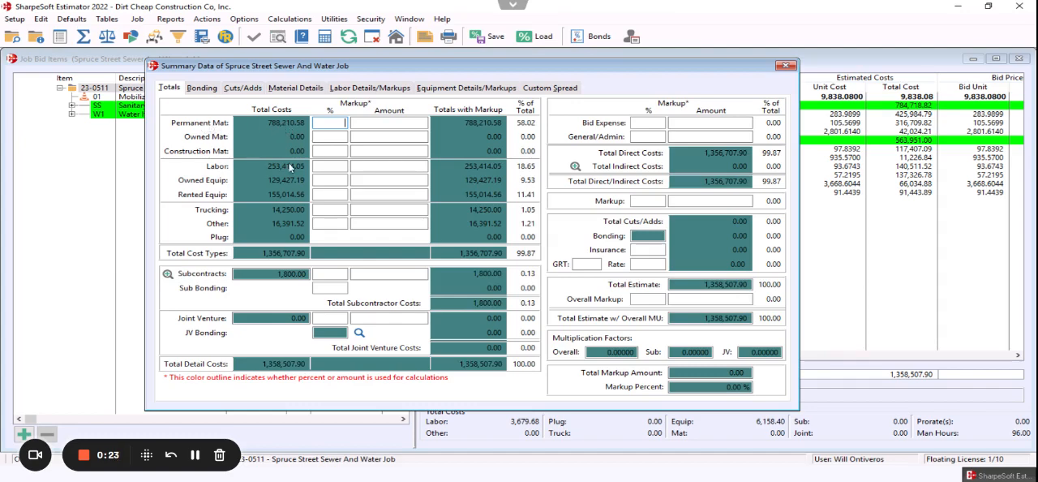
mouse_move(285, 195)
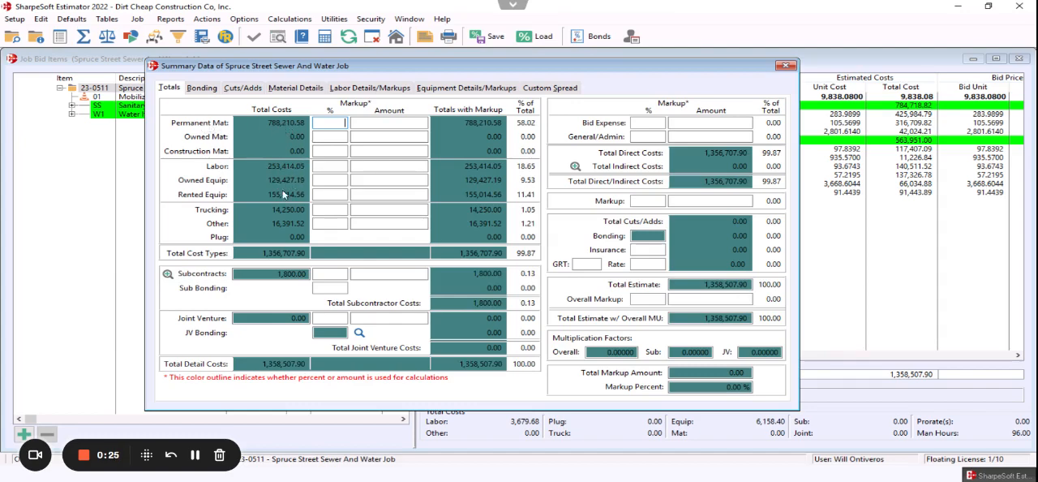
mouse_move(285, 256)
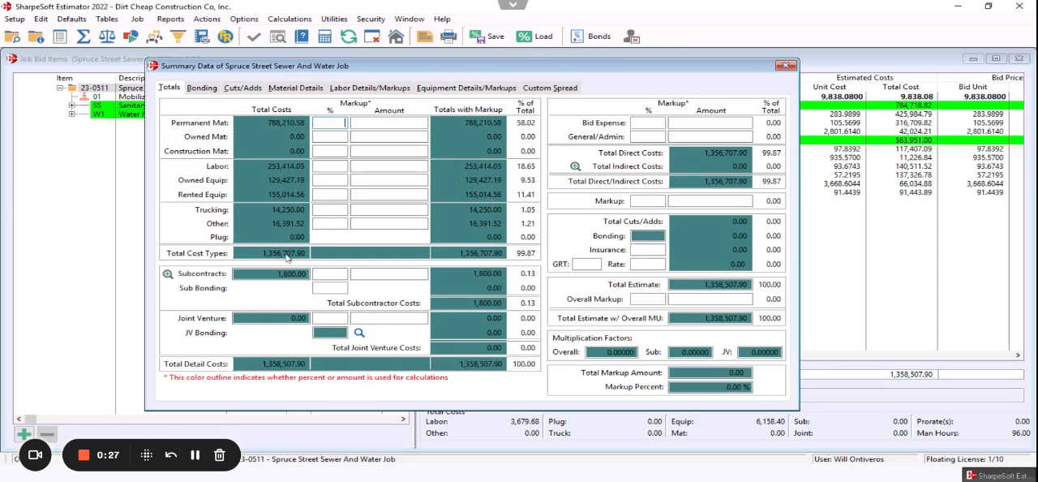
mouse_move(283, 120)
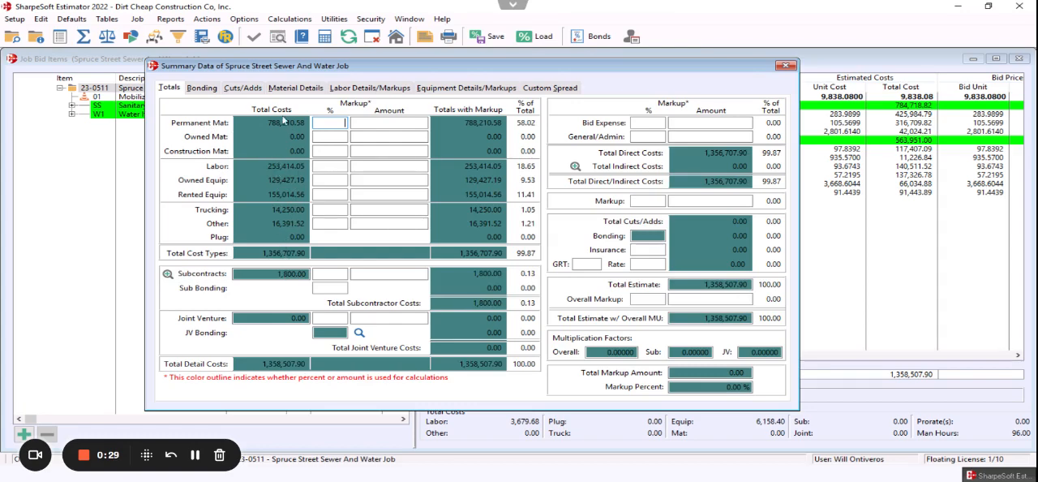
left_click(295, 88)
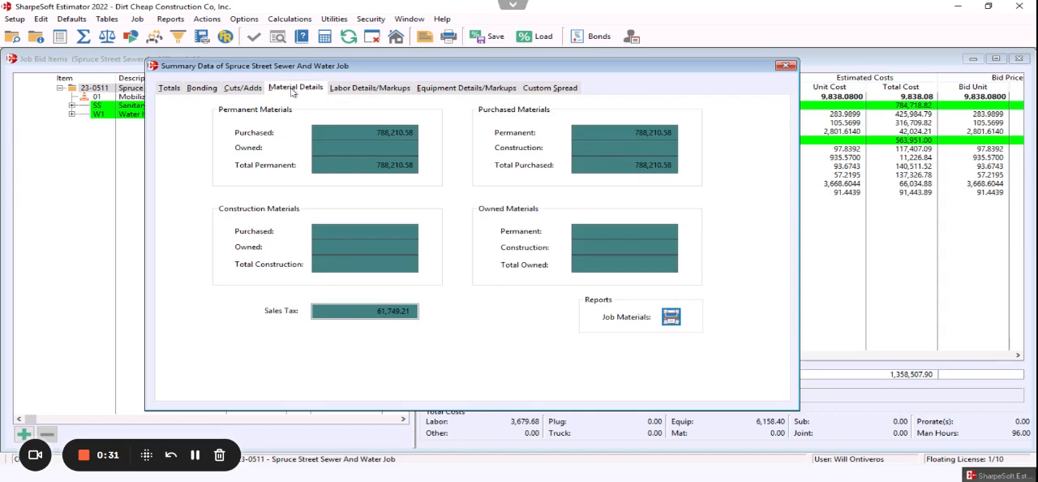
left_click(370, 88)
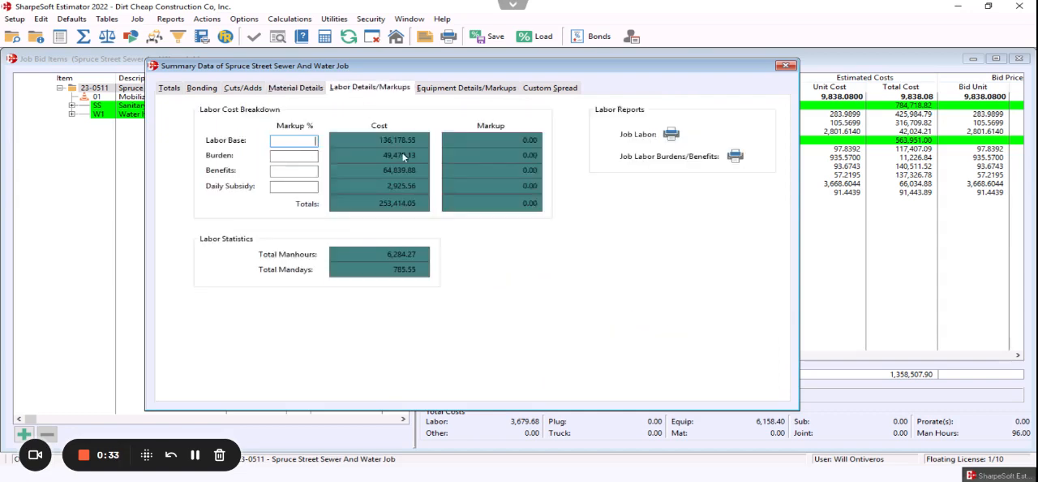
mouse_move(399, 172)
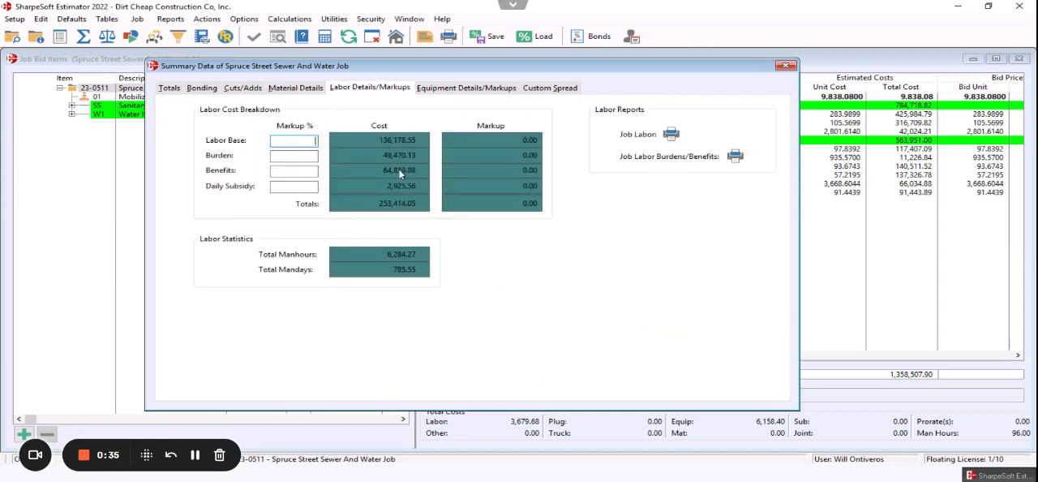
left_click(465, 87)
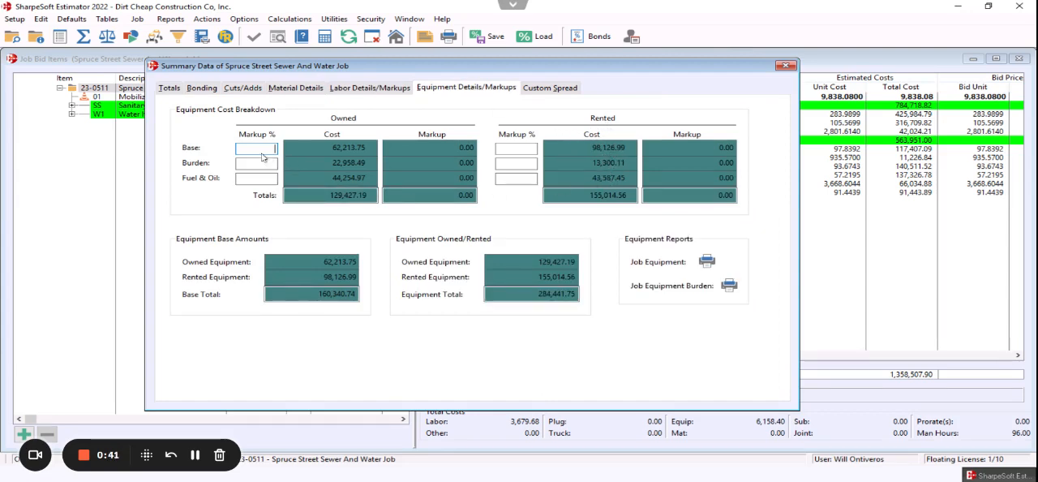
left_click(169, 87)
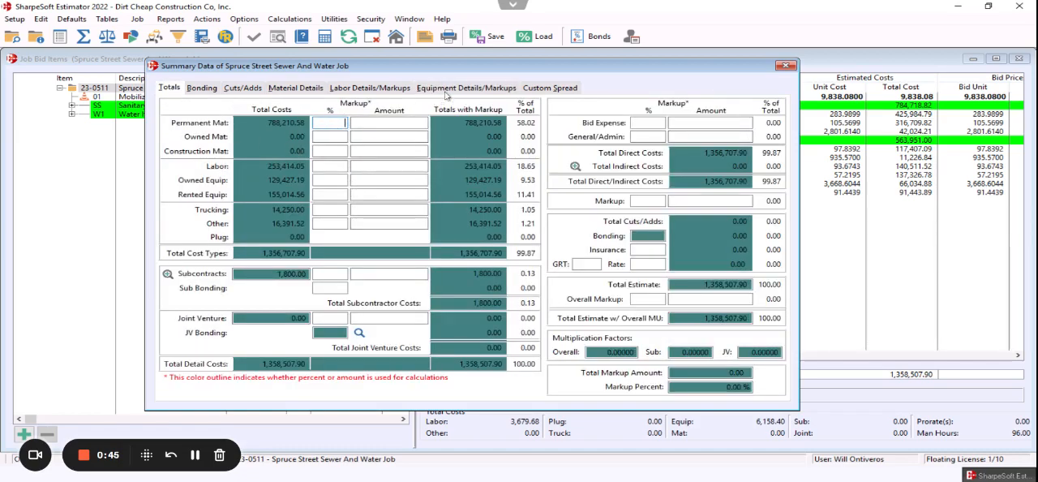
Set owned equipment Base markup to -15 and Fuel & Oil to 5.00, then return to Totals
left_click(466, 88)
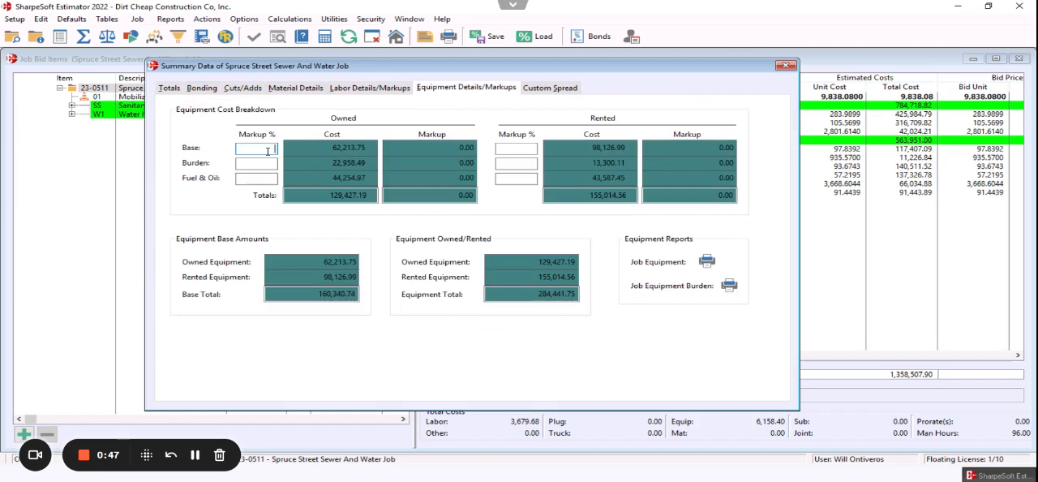
mouse_move(256, 147)
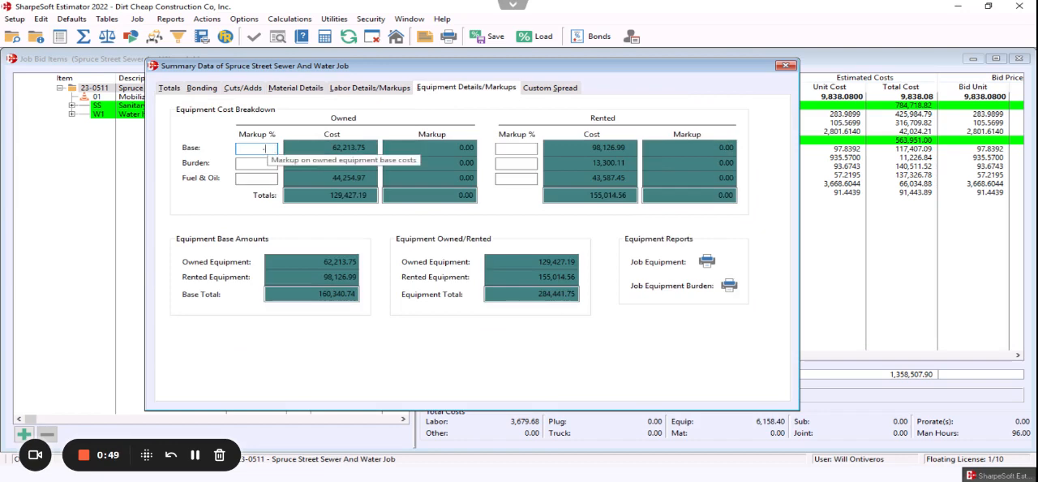
type("-15.00")
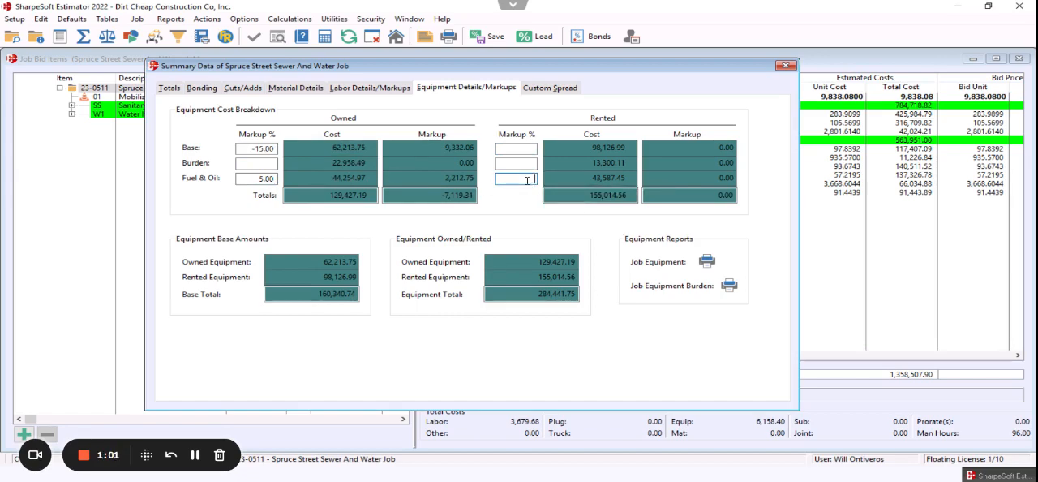
type("5.00")
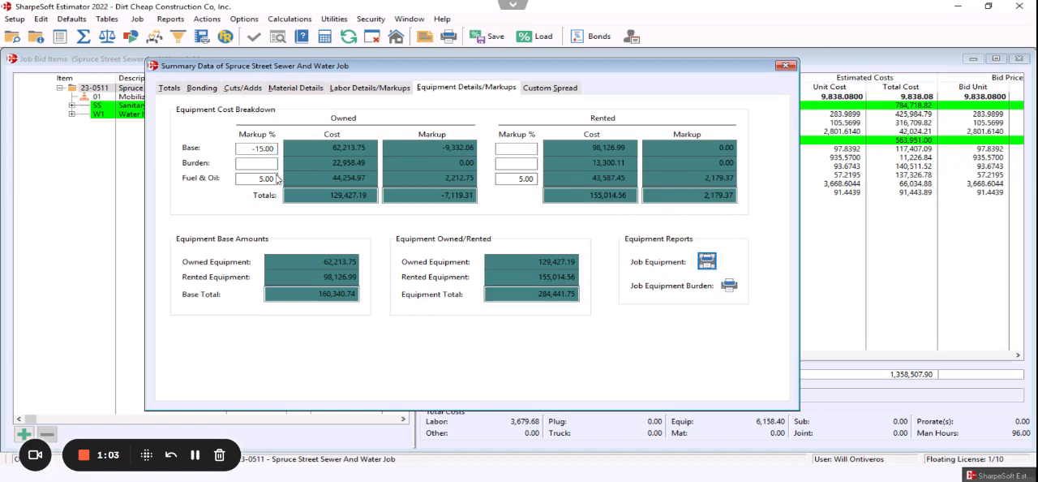
left_click(169, 88)
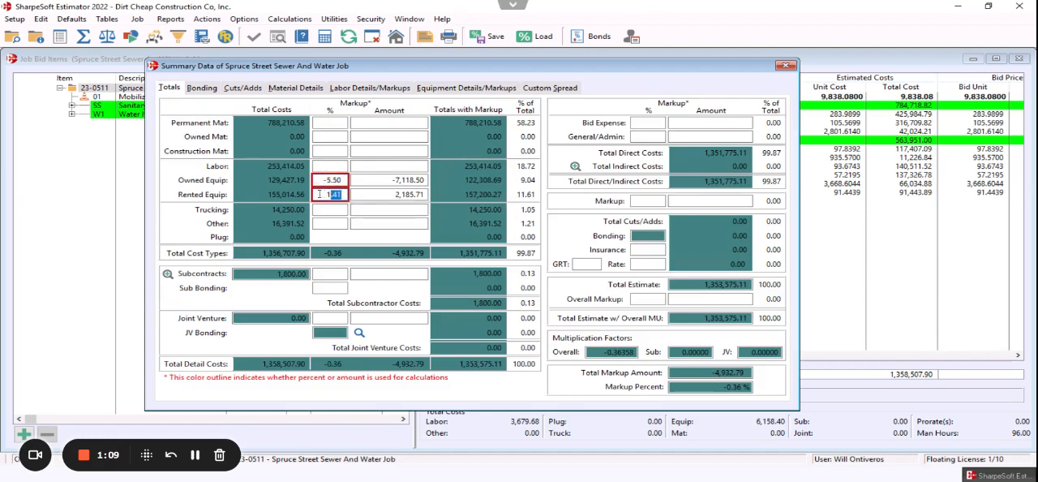
Enter a 7500 markup amount on Permanent Mat'l, about 0.95%
left_click(330, 194)
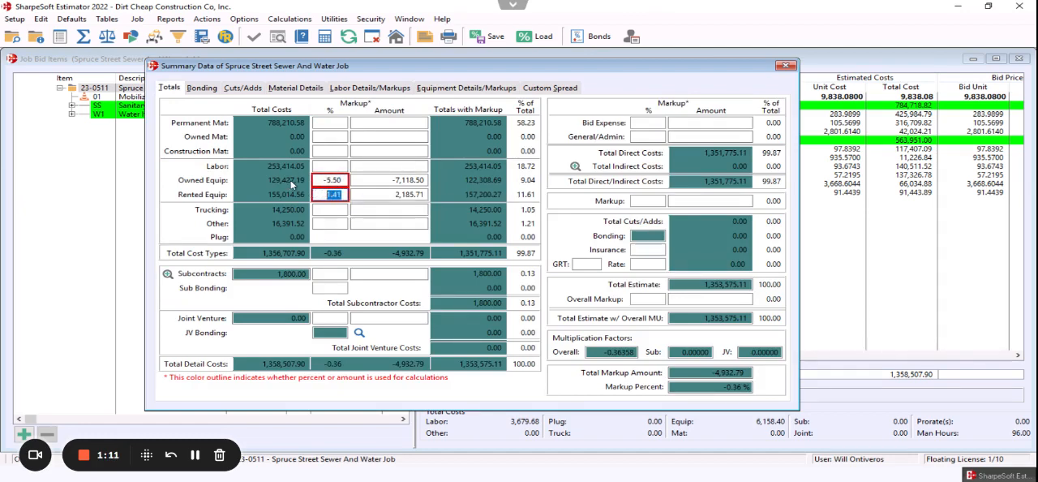
mouse_move(376, 123)
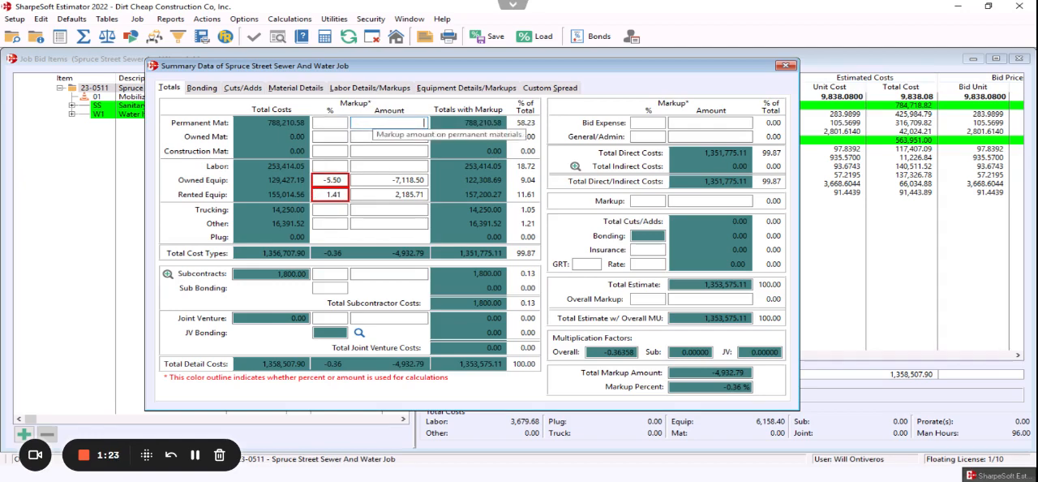
type("7500")
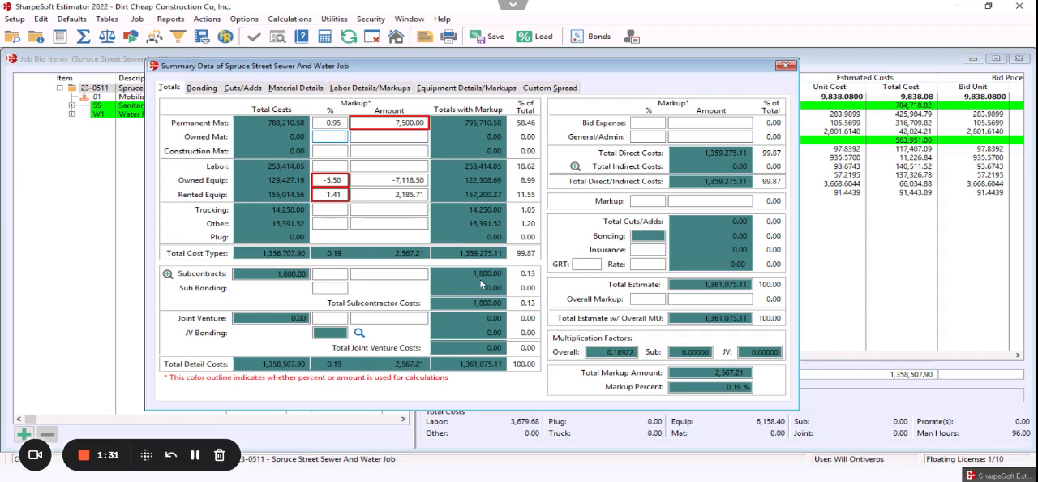
mouse_move(597, 35)
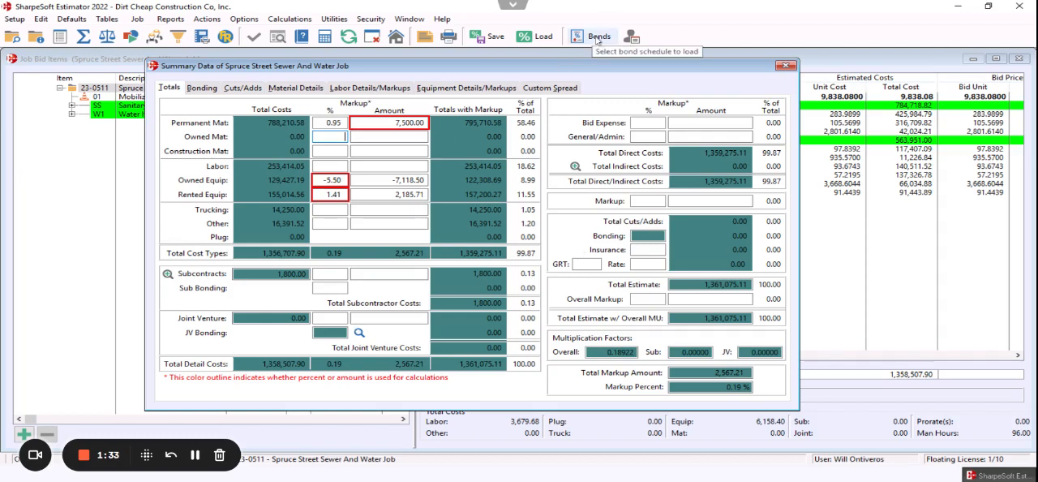
Apply the SB2 Sample Bonding #2 bond table, giving 1.15% bonding
left_click(590, 36)
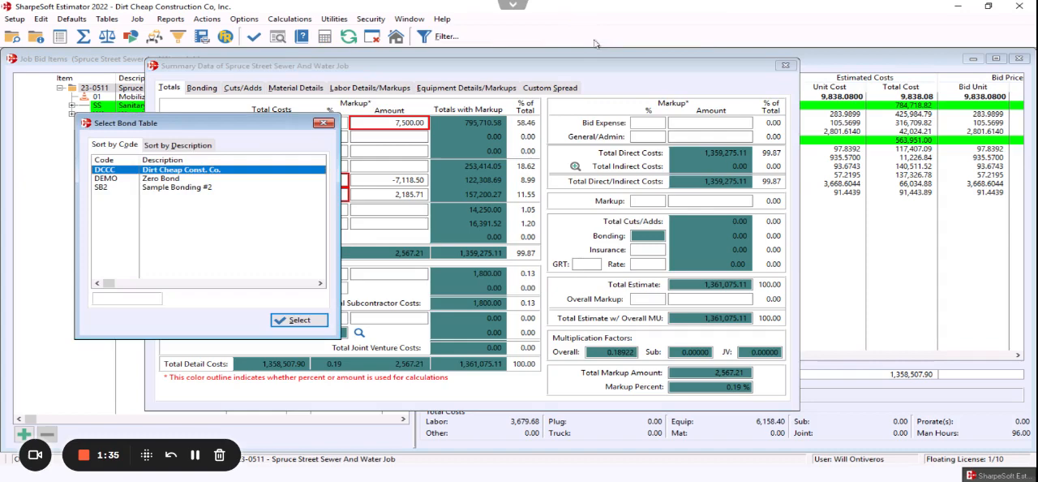
left_click(179, 188)
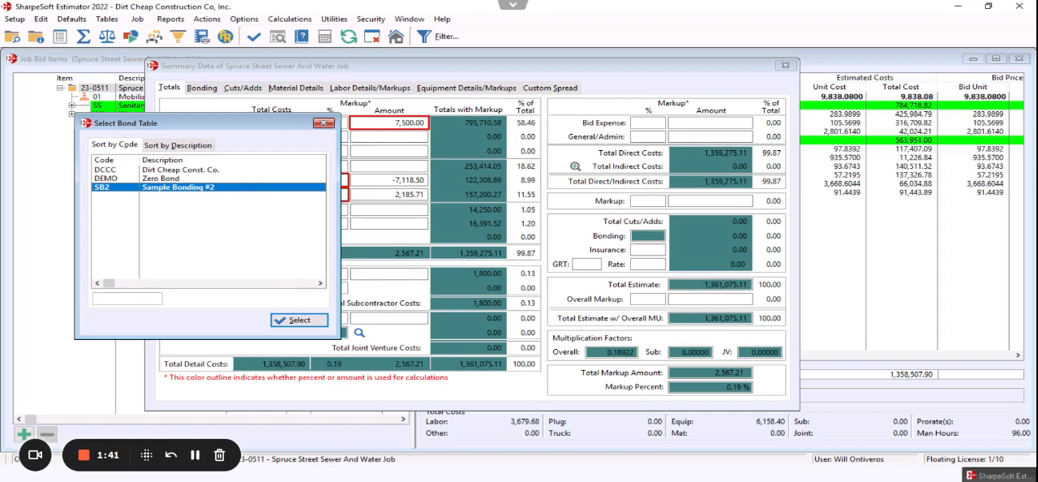
left_click(299, 318)
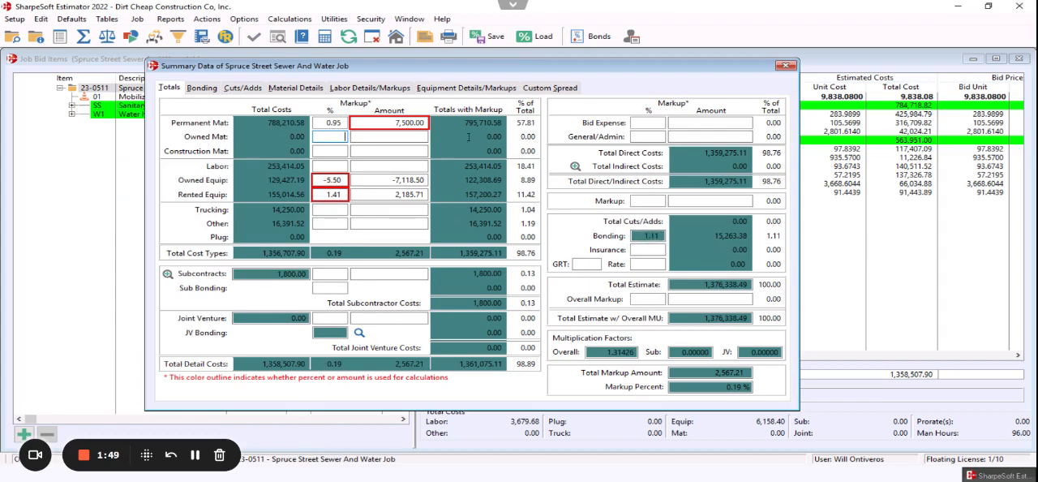
mouse_move(535, 36)
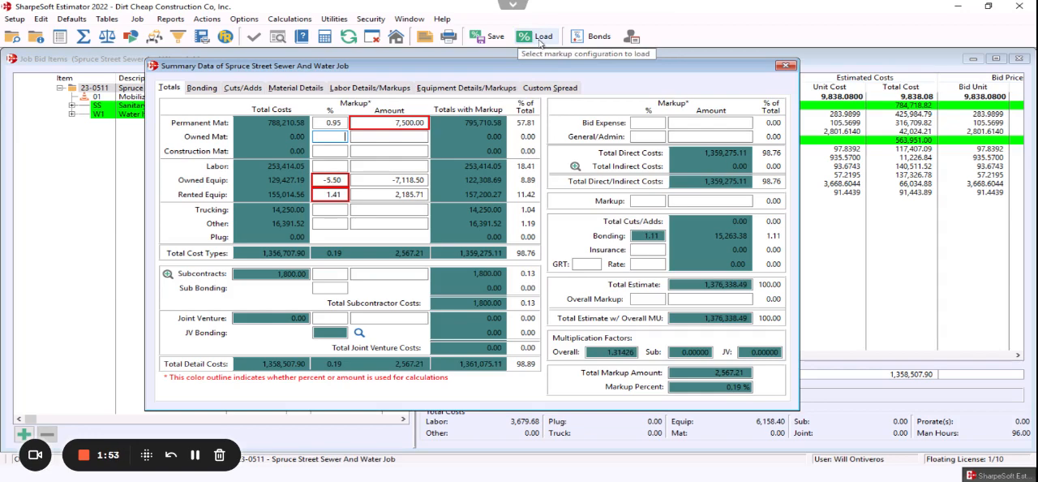
Load the 5-10-10 markup configuration and set Overall Markup to 10%
left_click(535, 36)
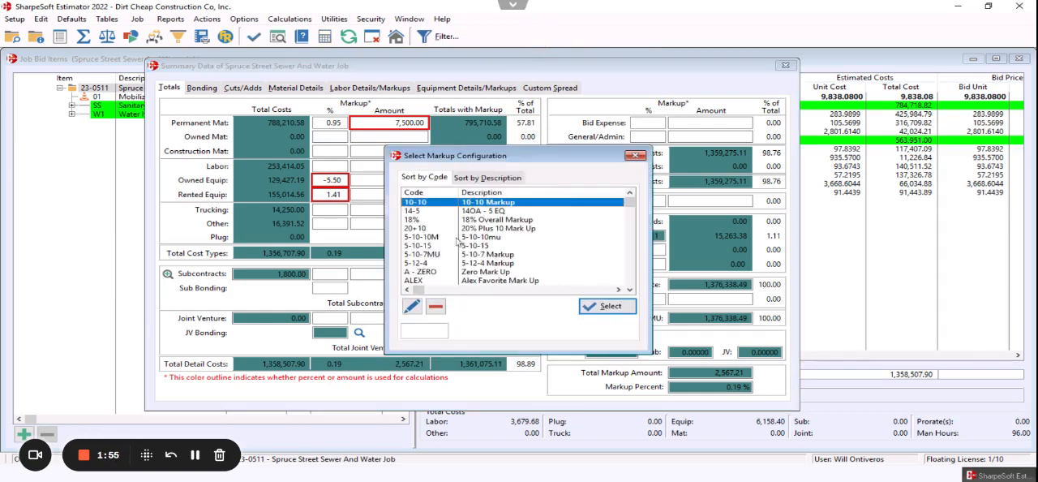
left_click(607, 307)
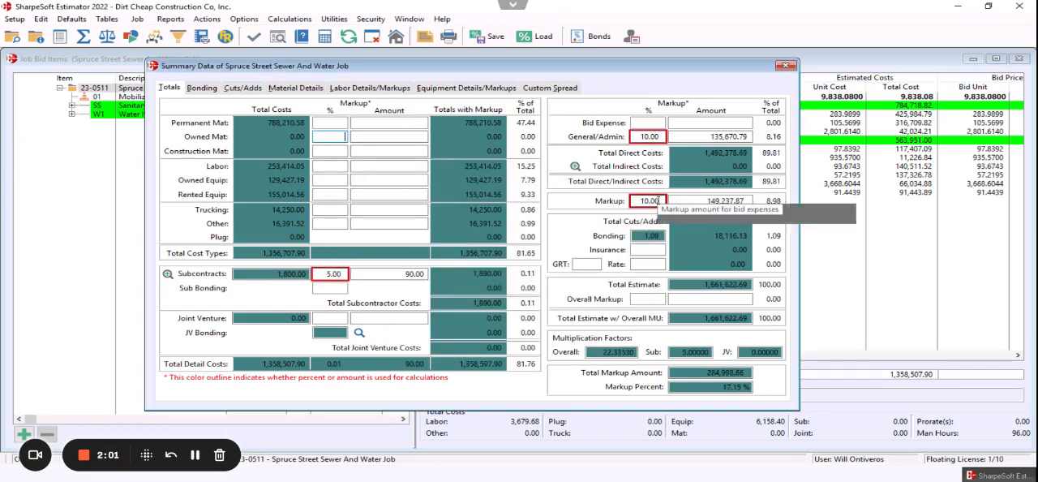
mouse_move(655, 302)
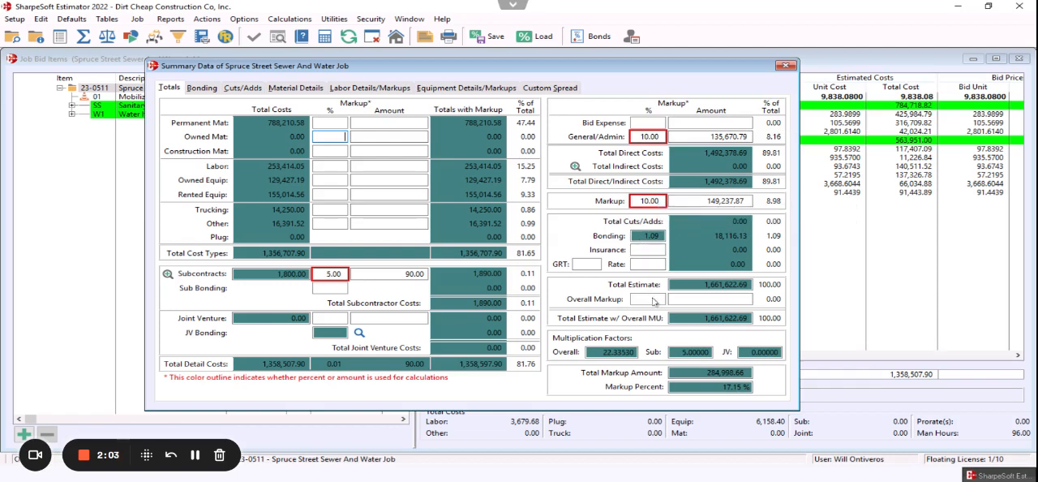
left_click(648, 298)
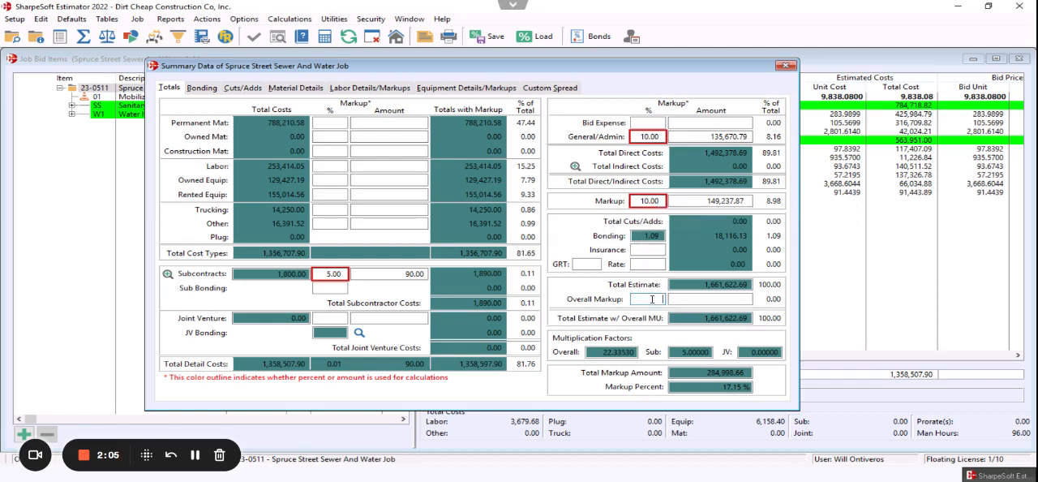
type("10.00")
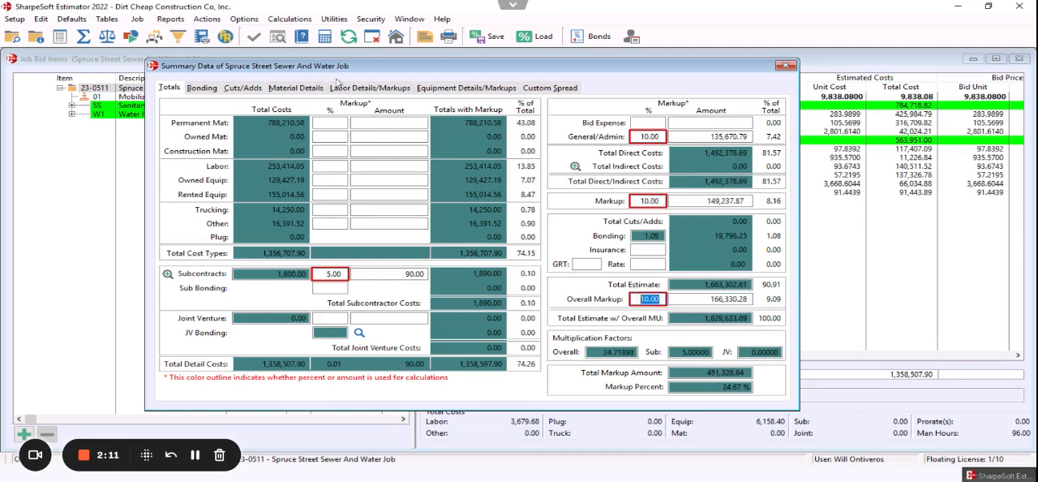
left_click(243, 19)
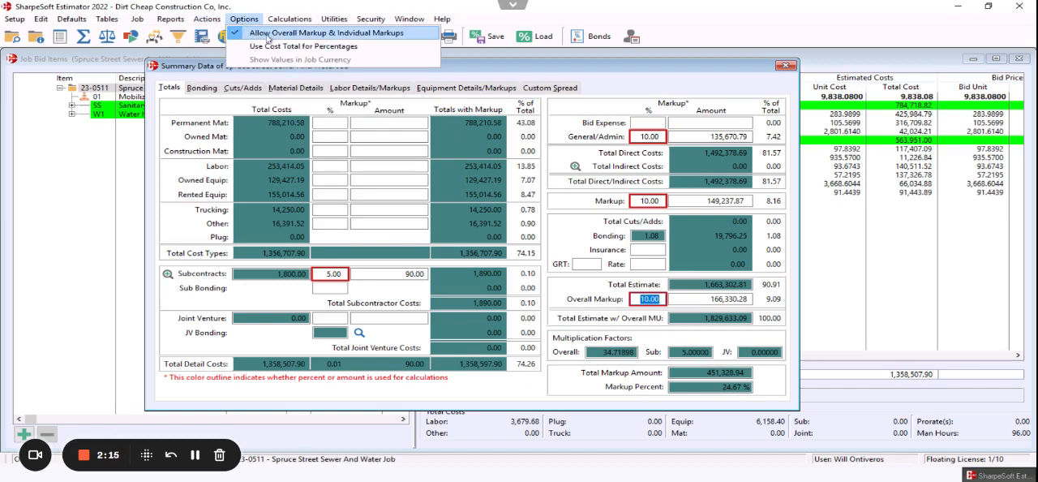
mouse_move(274, 37)
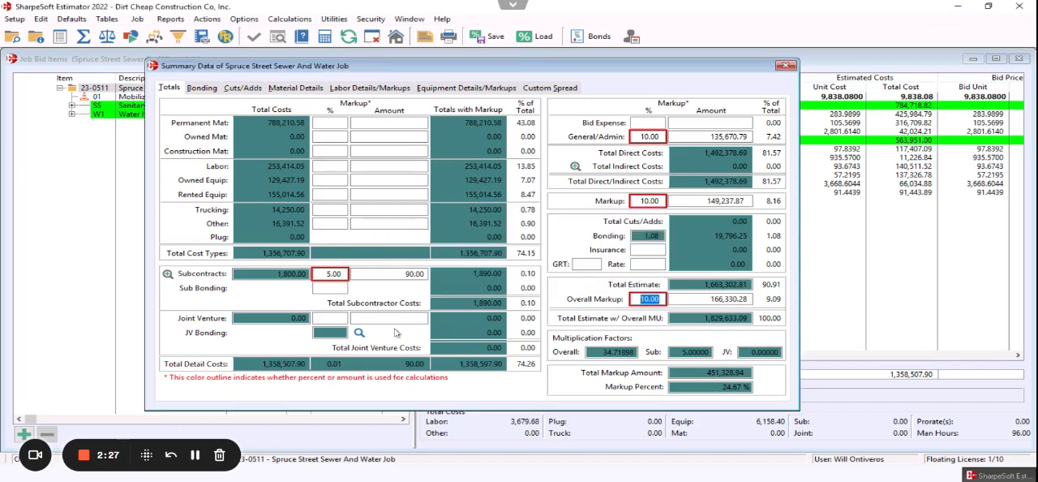
Save the current markups as new configuration TMU described 'Test Mark Up'
left_click(495, 36)
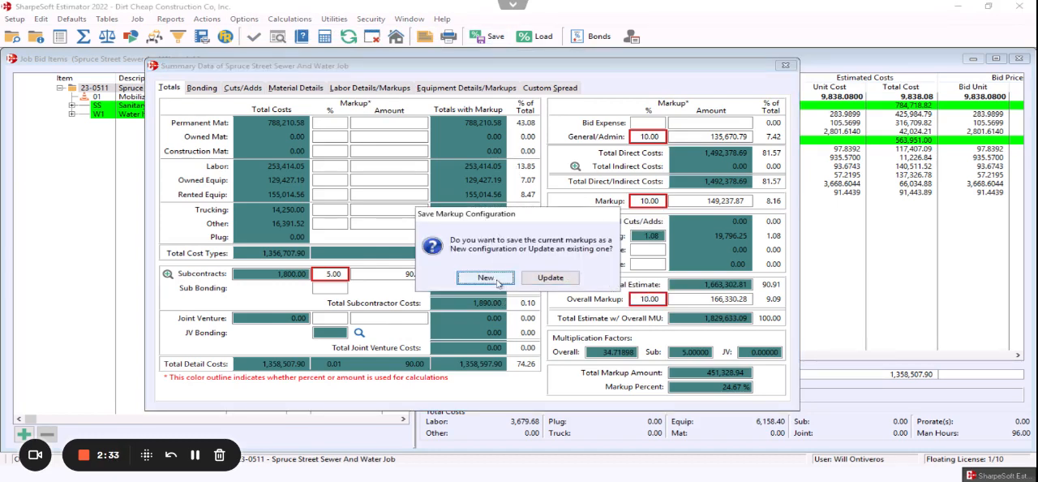
left_click(485, 278)
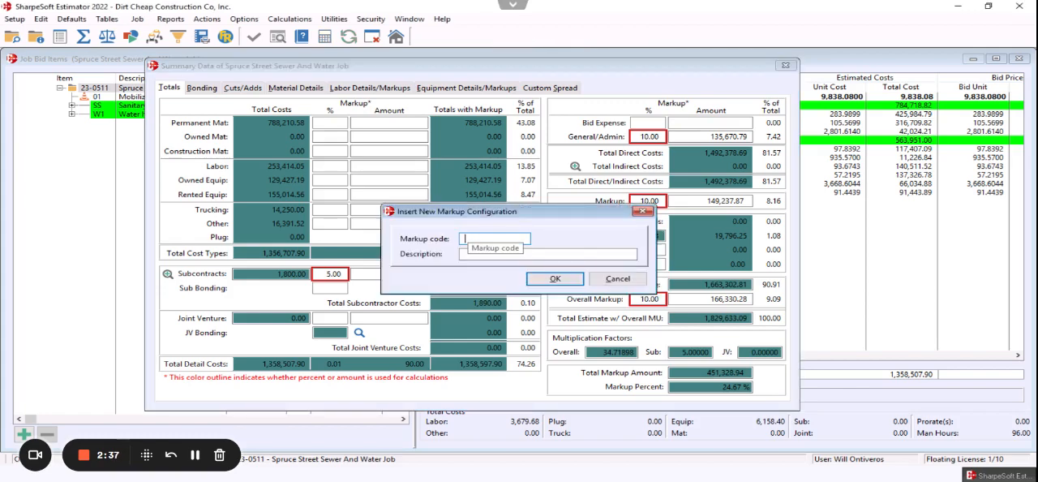
type("TM")
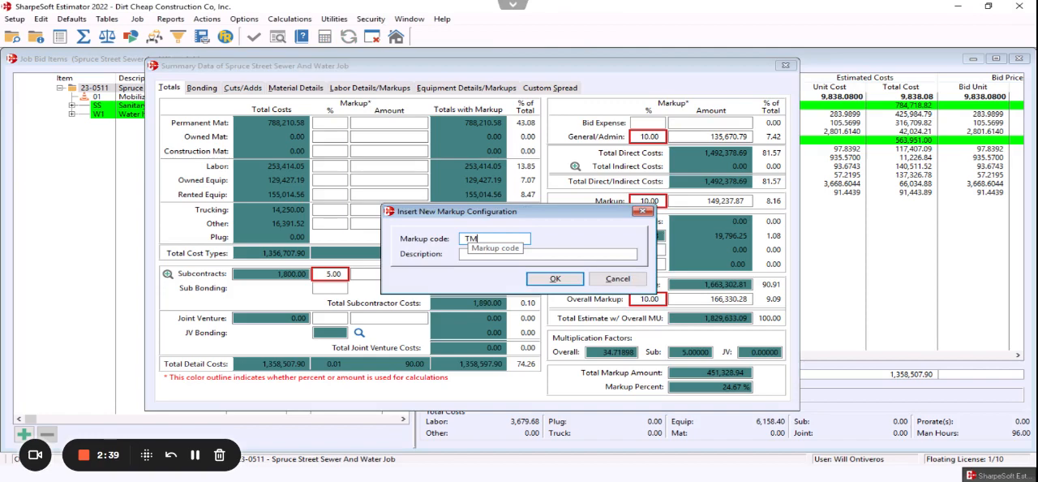
type("Test")
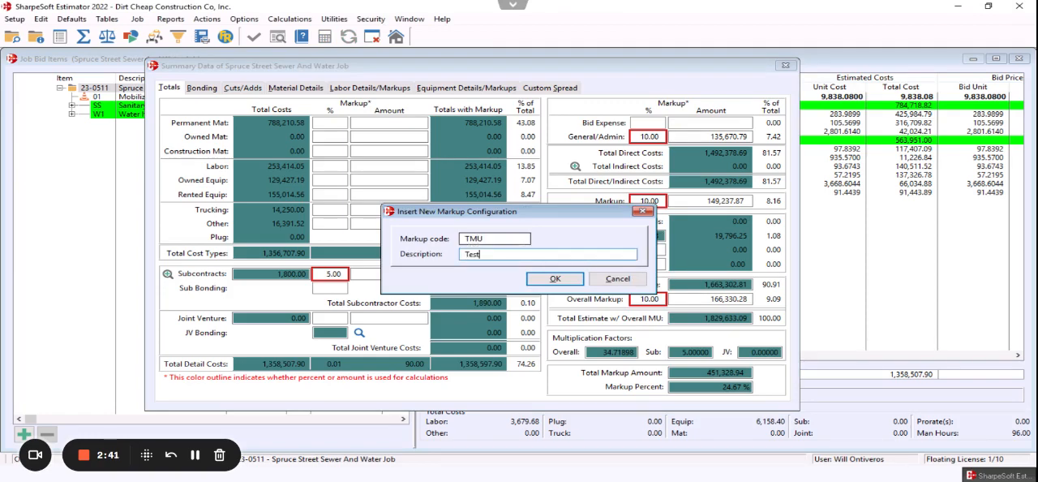
type("Mark Up")
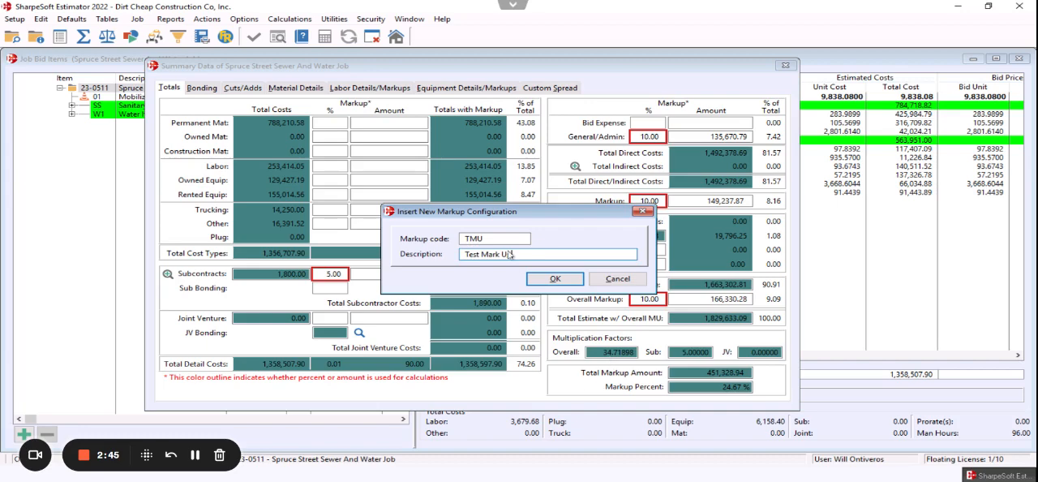
left_click(555, 279)
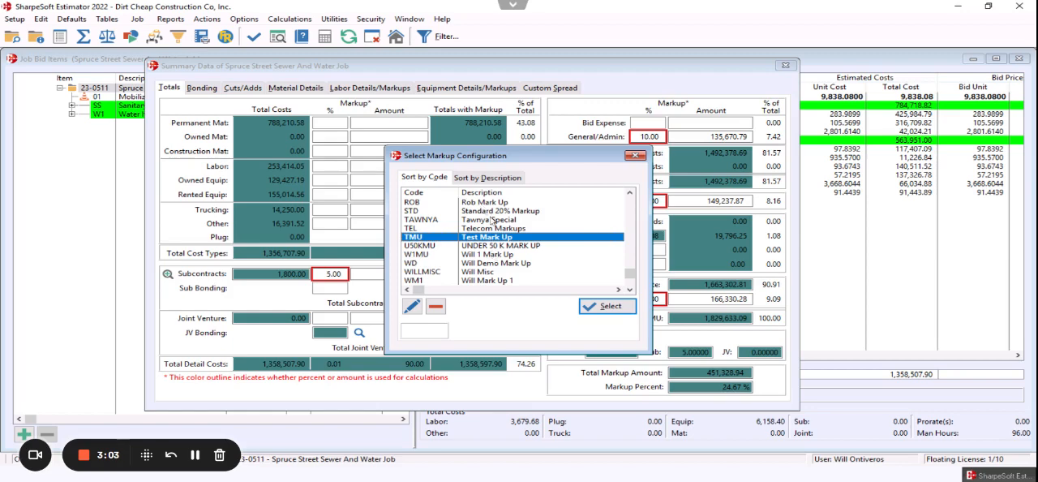
mouse_move(483, 253)
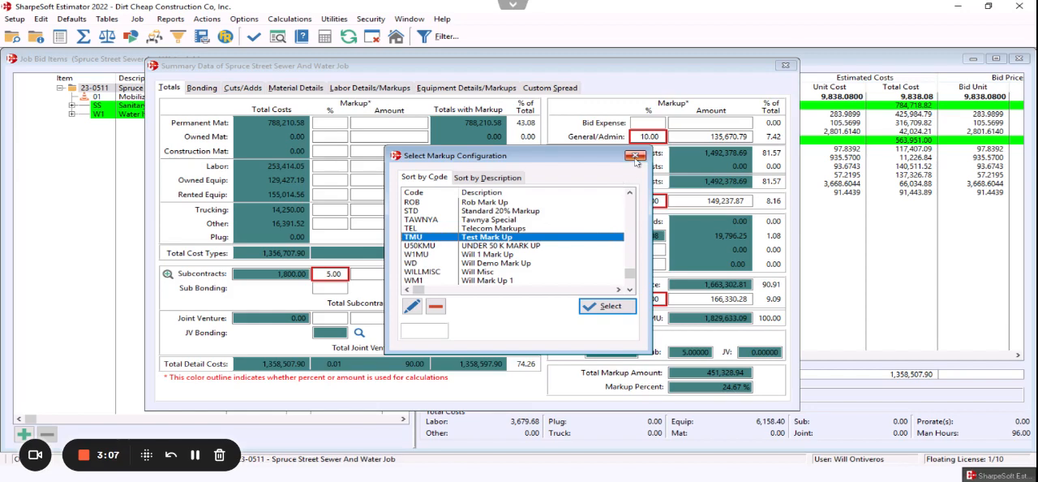
left_click(607, 306)
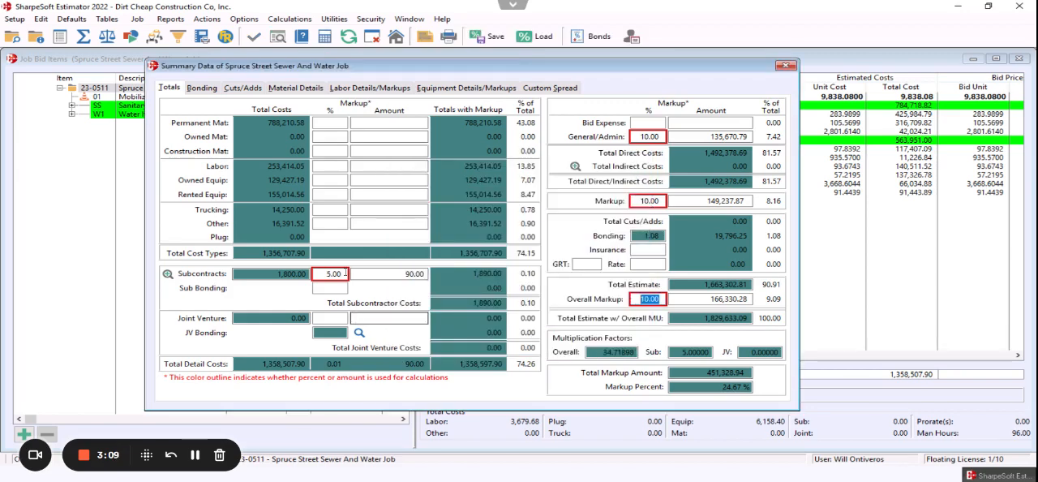
mouse_move(331, 226)
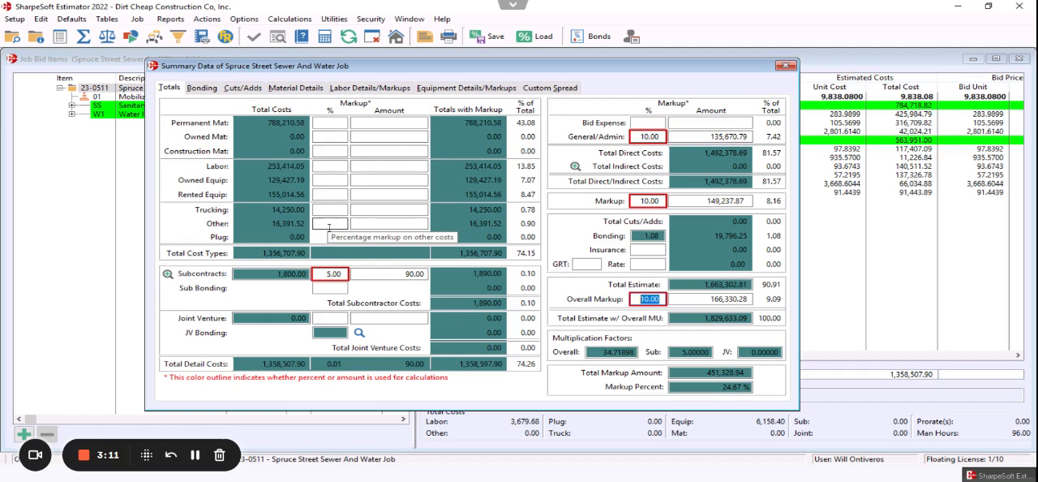